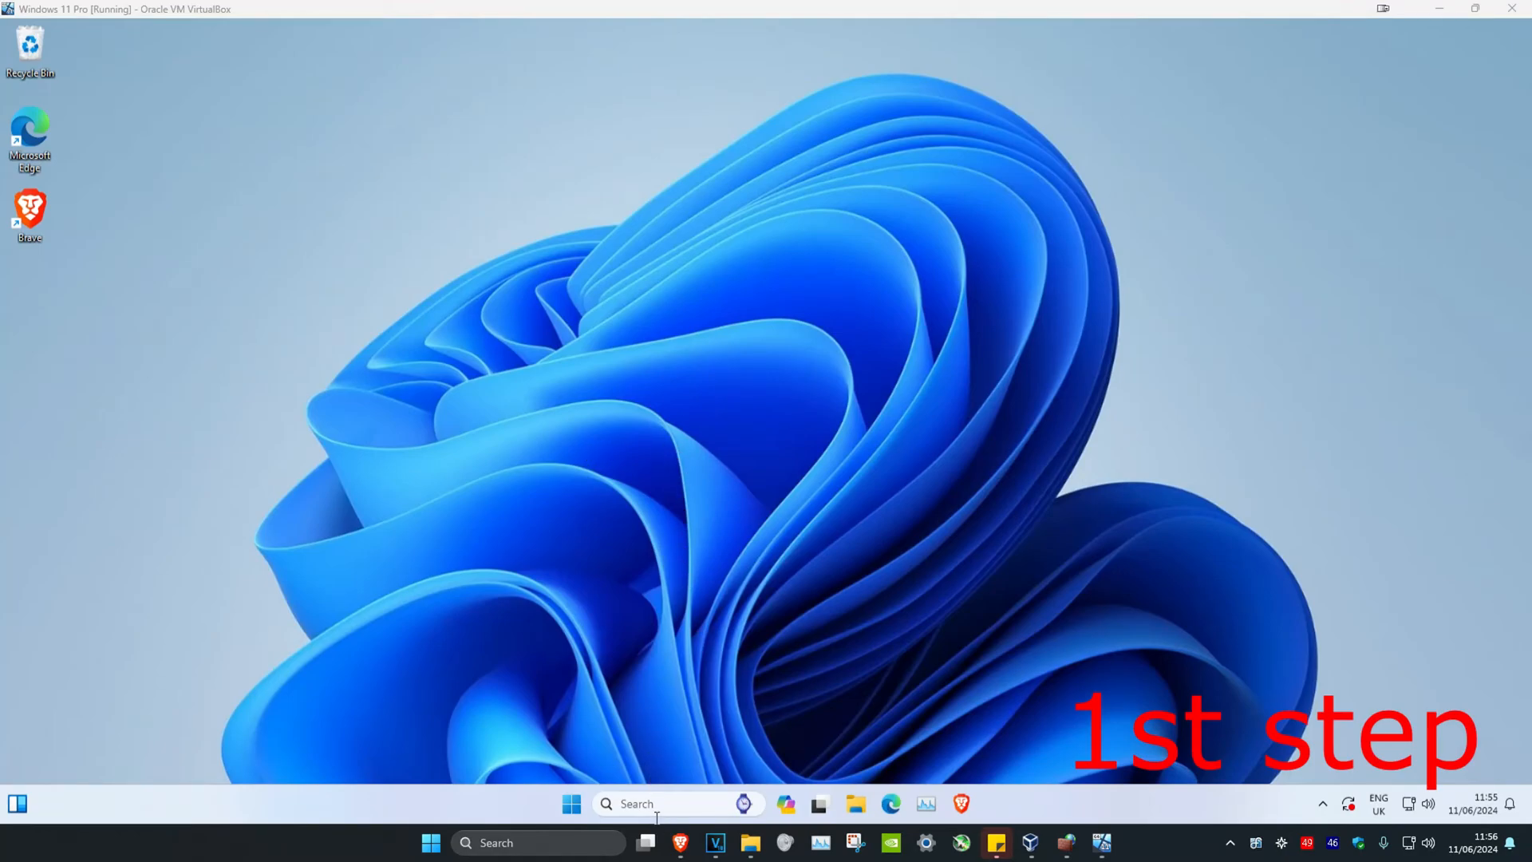
# Search 'contr' from the taskbar and launch Control Panel.
pyautogui.write('contr')
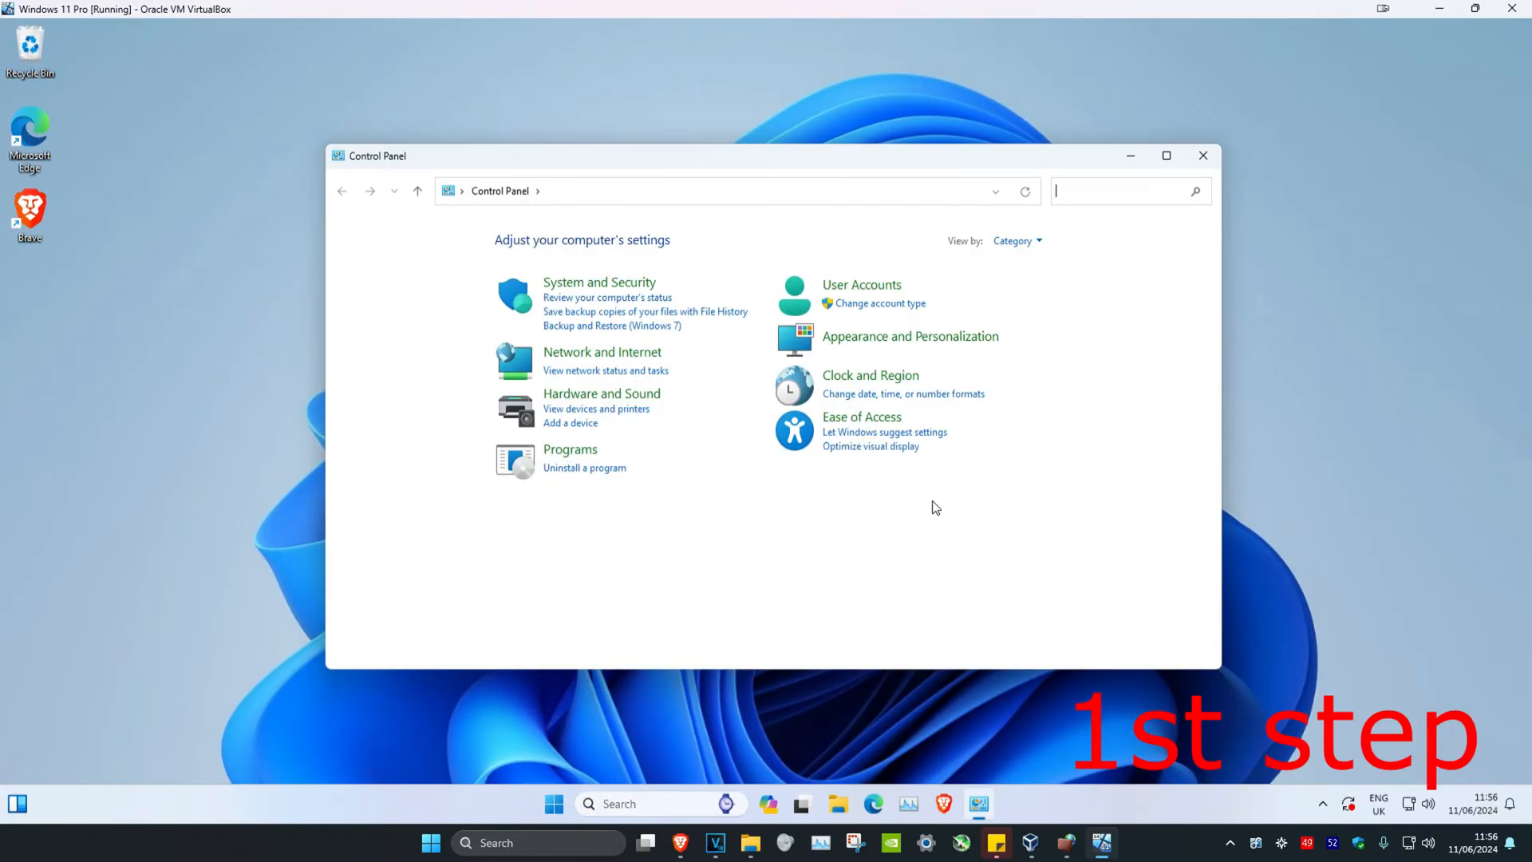
# Go through System and Security > System to the advanced system settings.
pyautogui.click(599, 282)
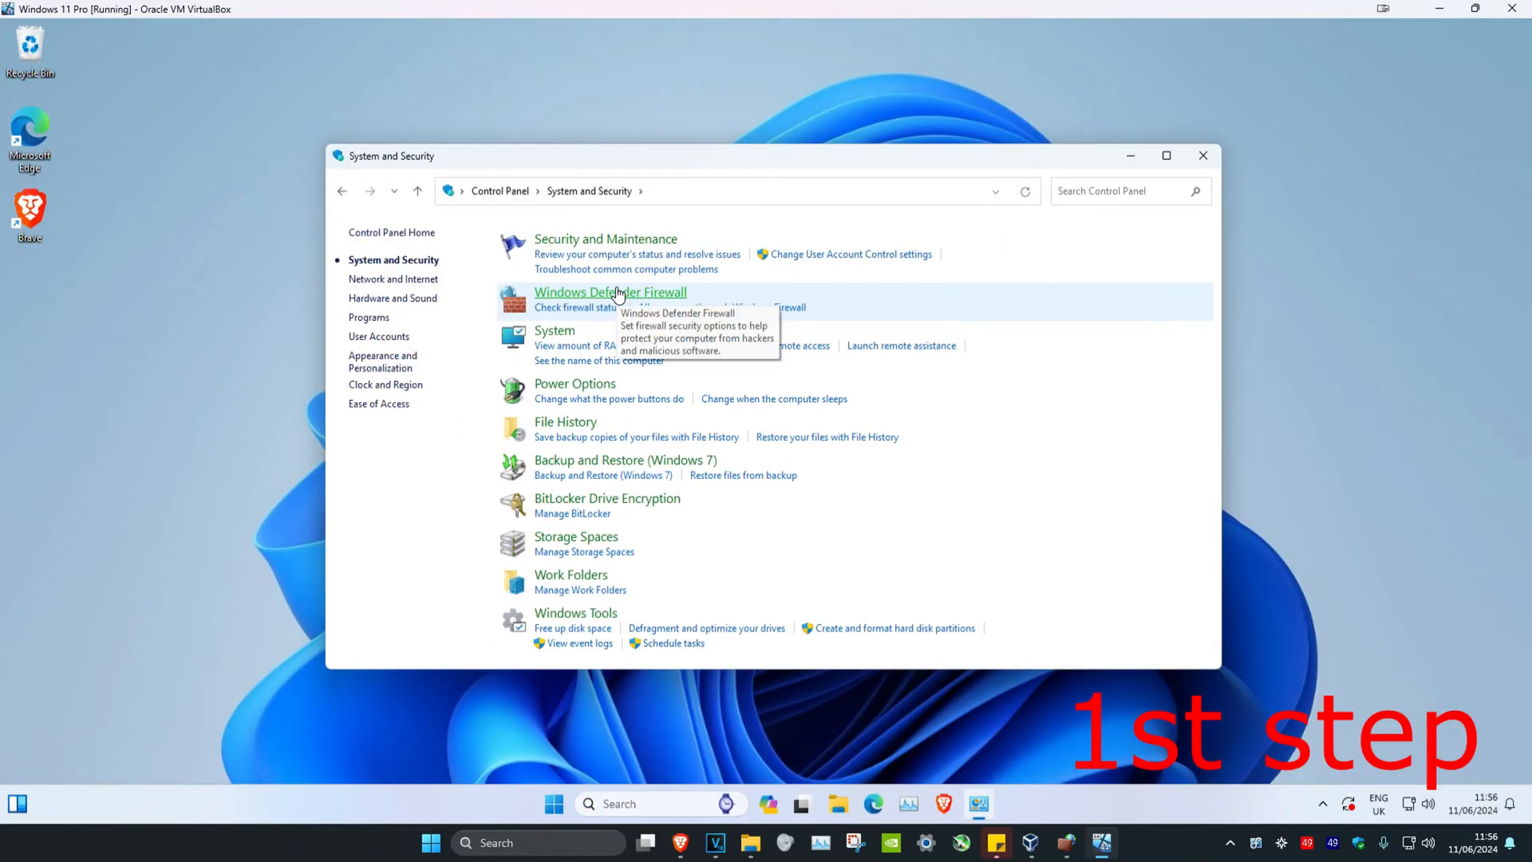
pyautogui.moveTo(572, 345)
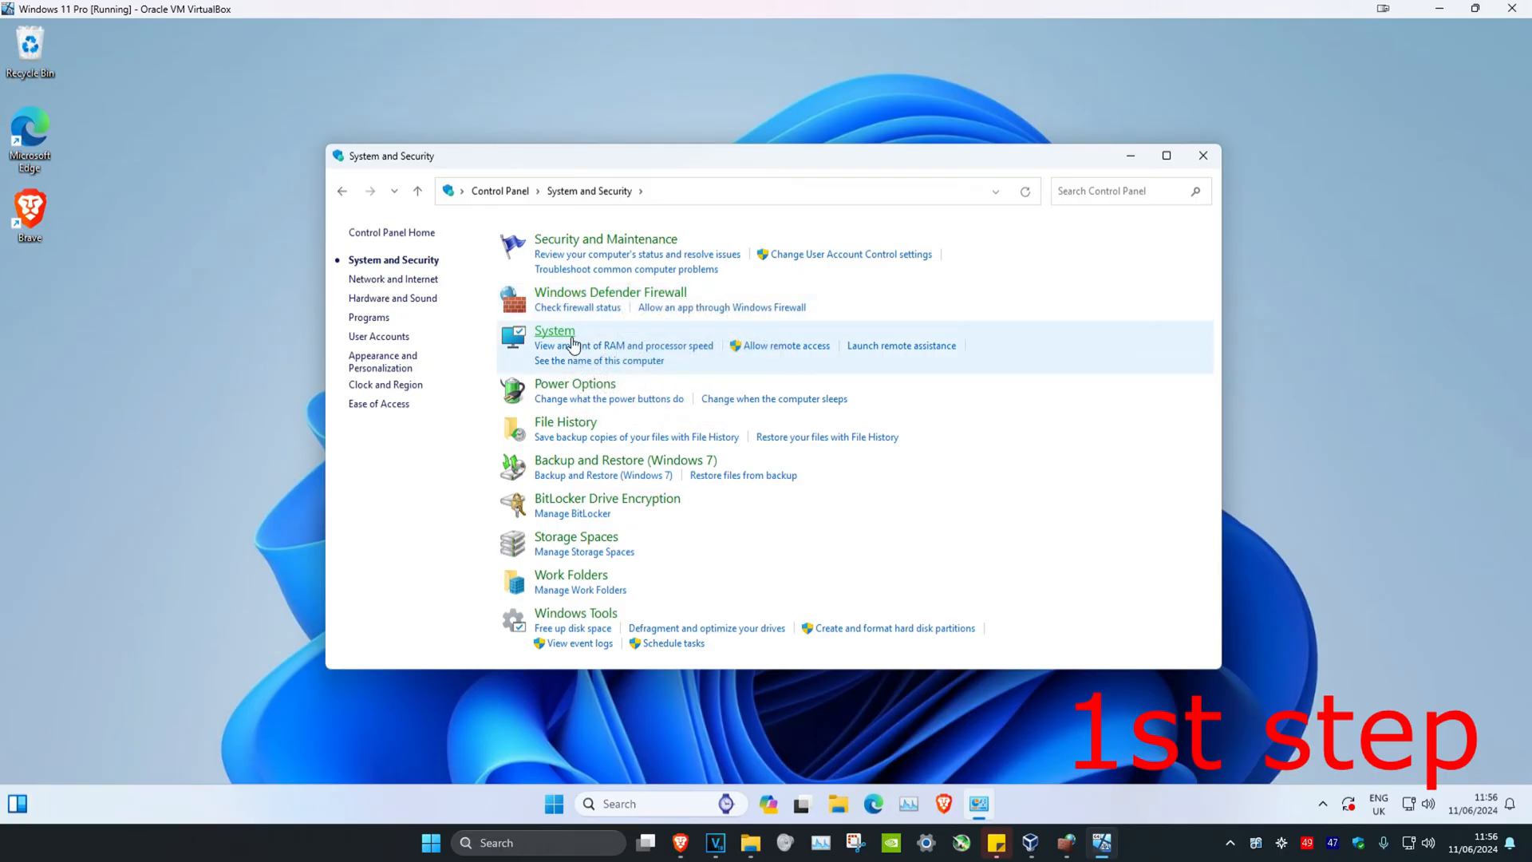
pyautogui.click(554, 330)
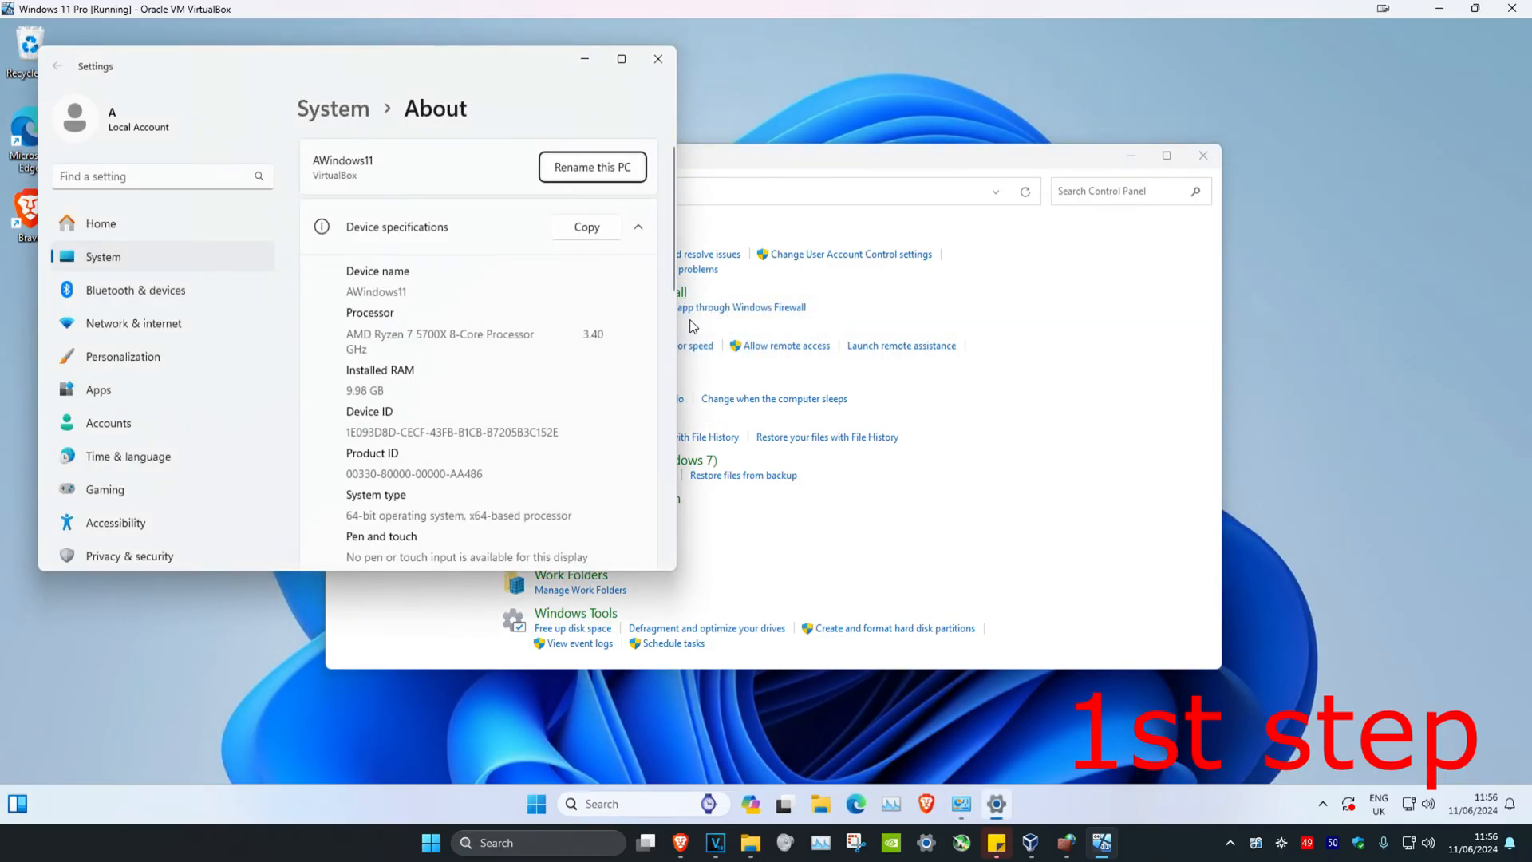
pyautogui.click(621, 59)
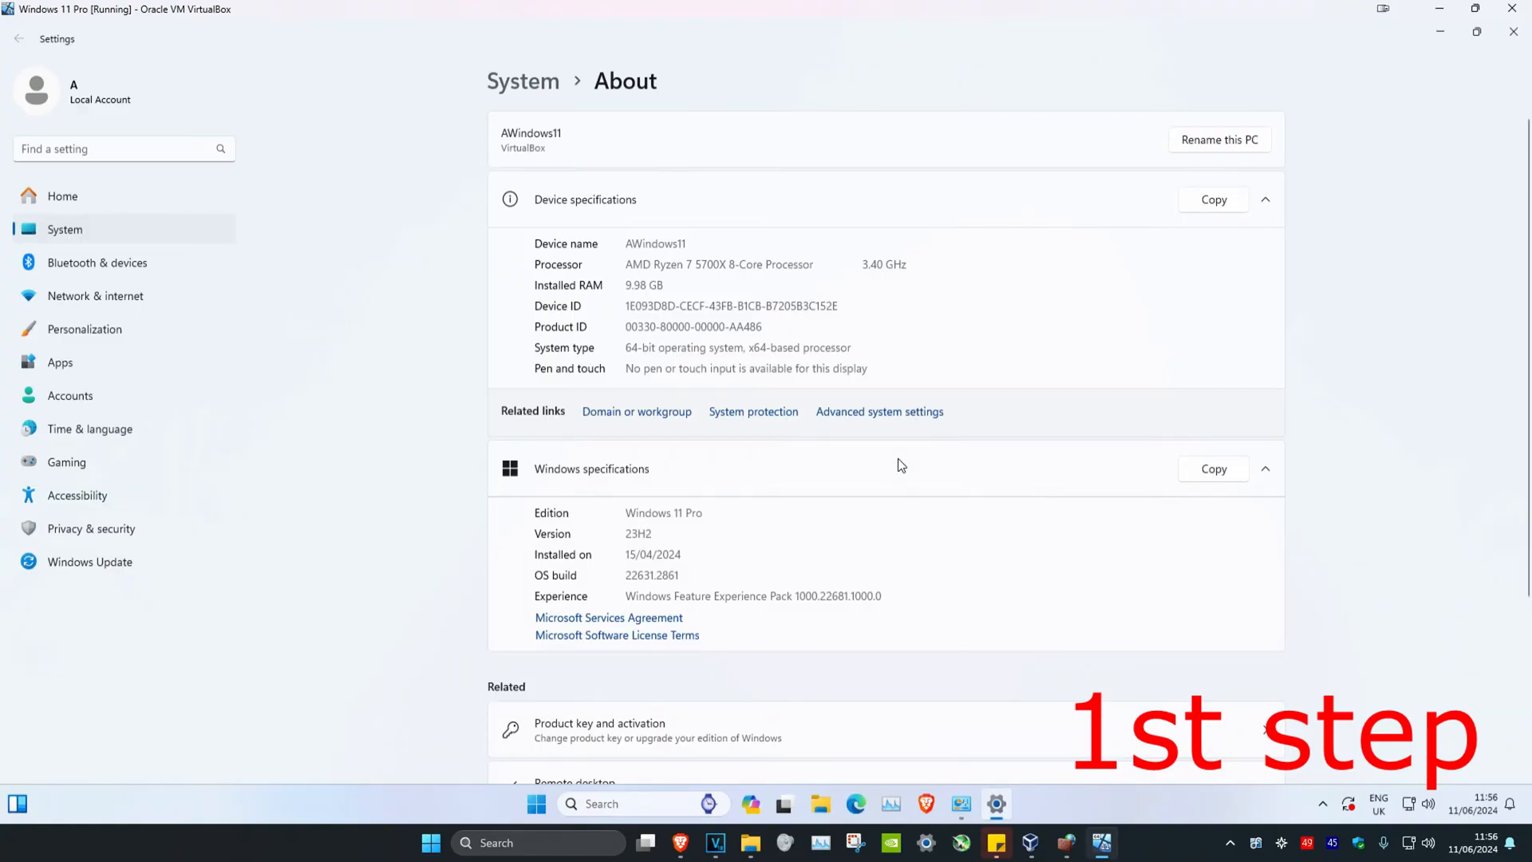
pyautogui.click(878, 411)
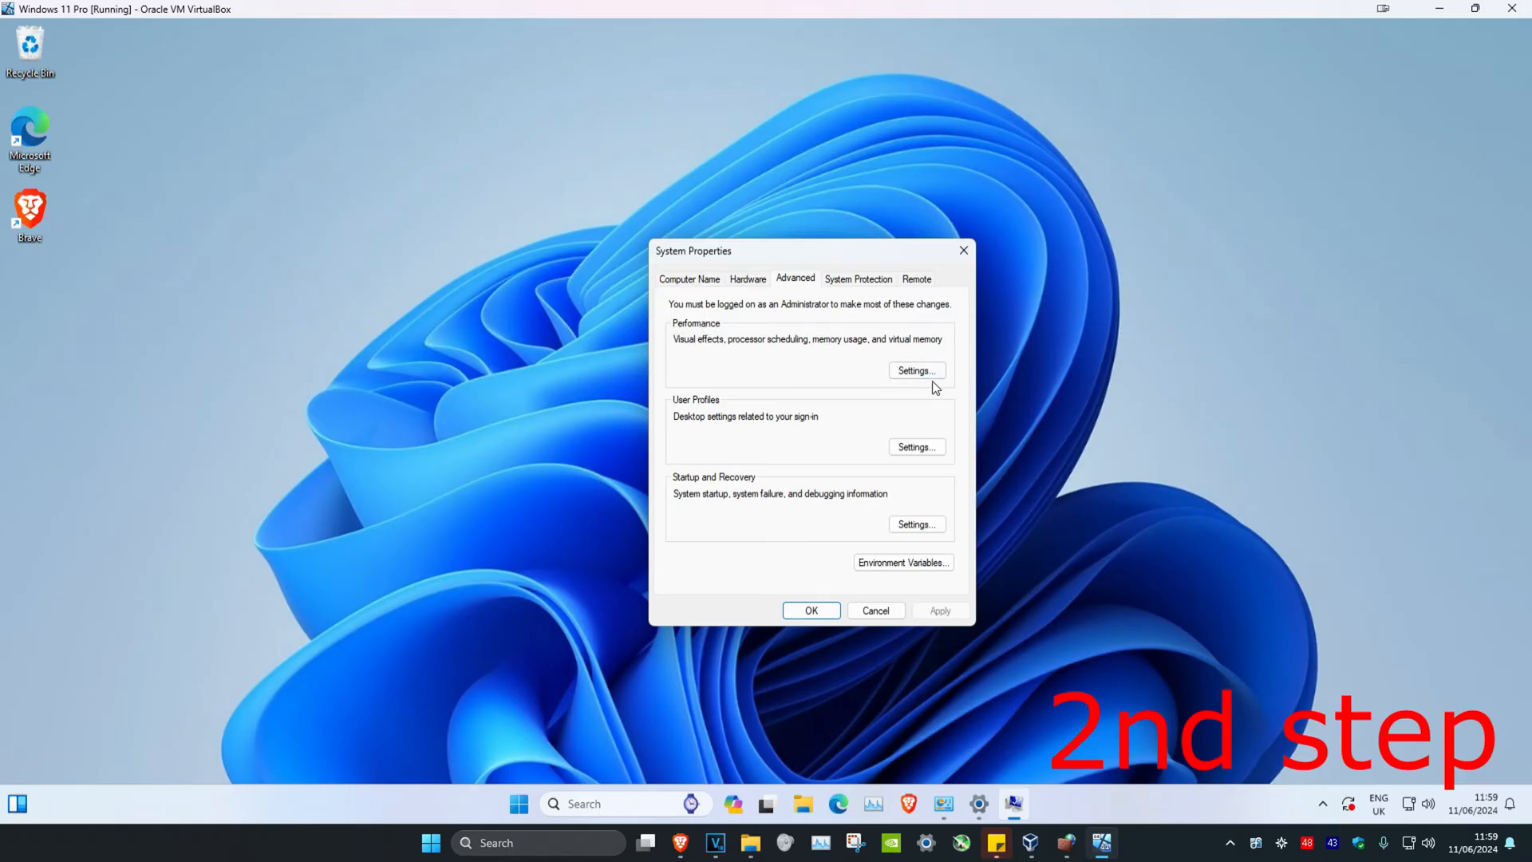
# Bring up Performance Options on its Advanced page showing the 2176 MB virtual memory total.
pyautogui.click(915, 369)
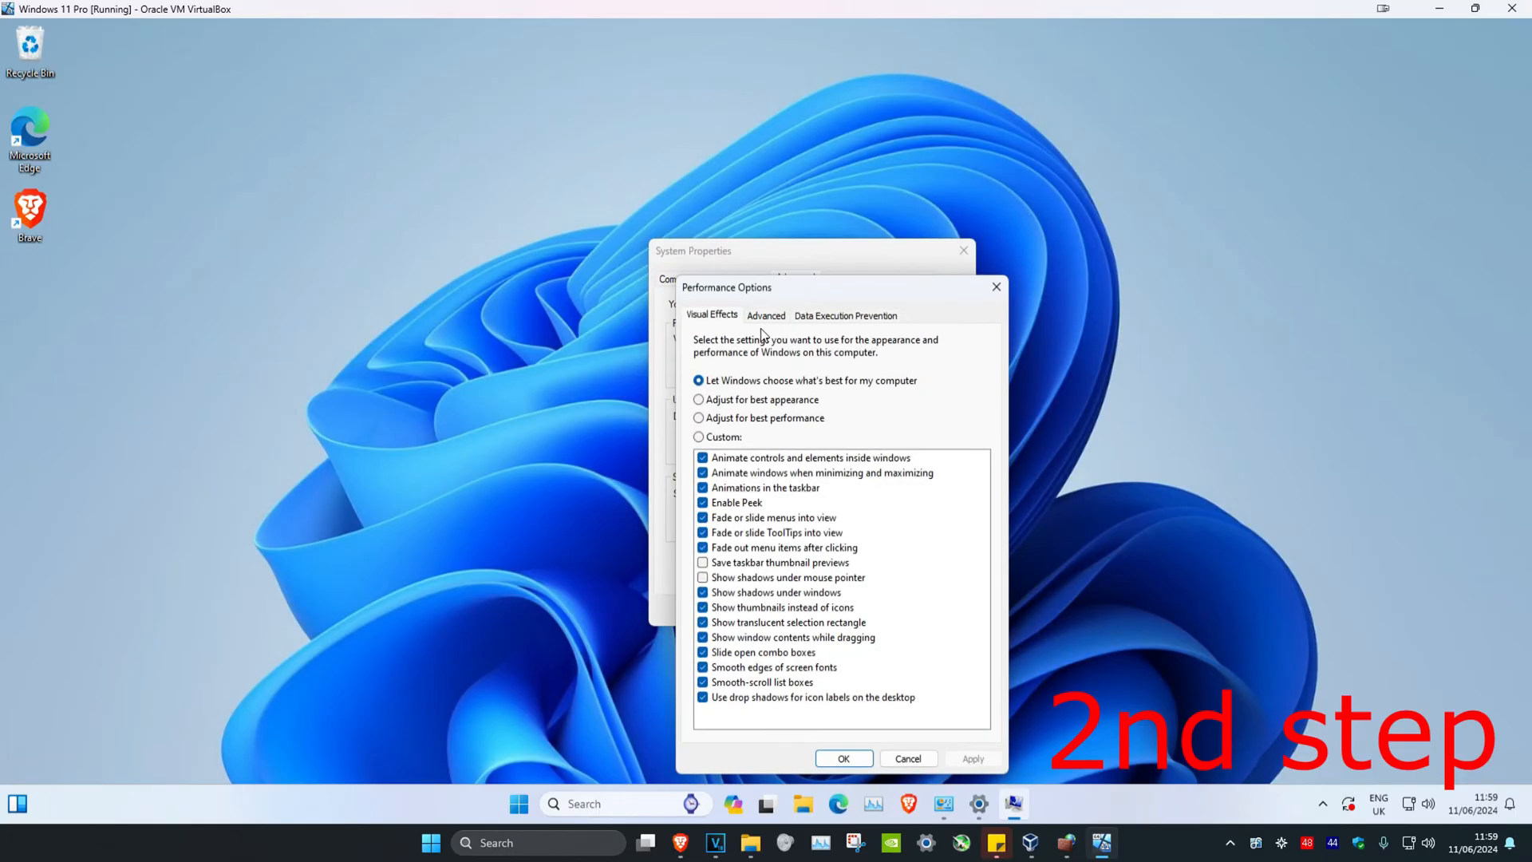
pyautogui.click(766, 315)
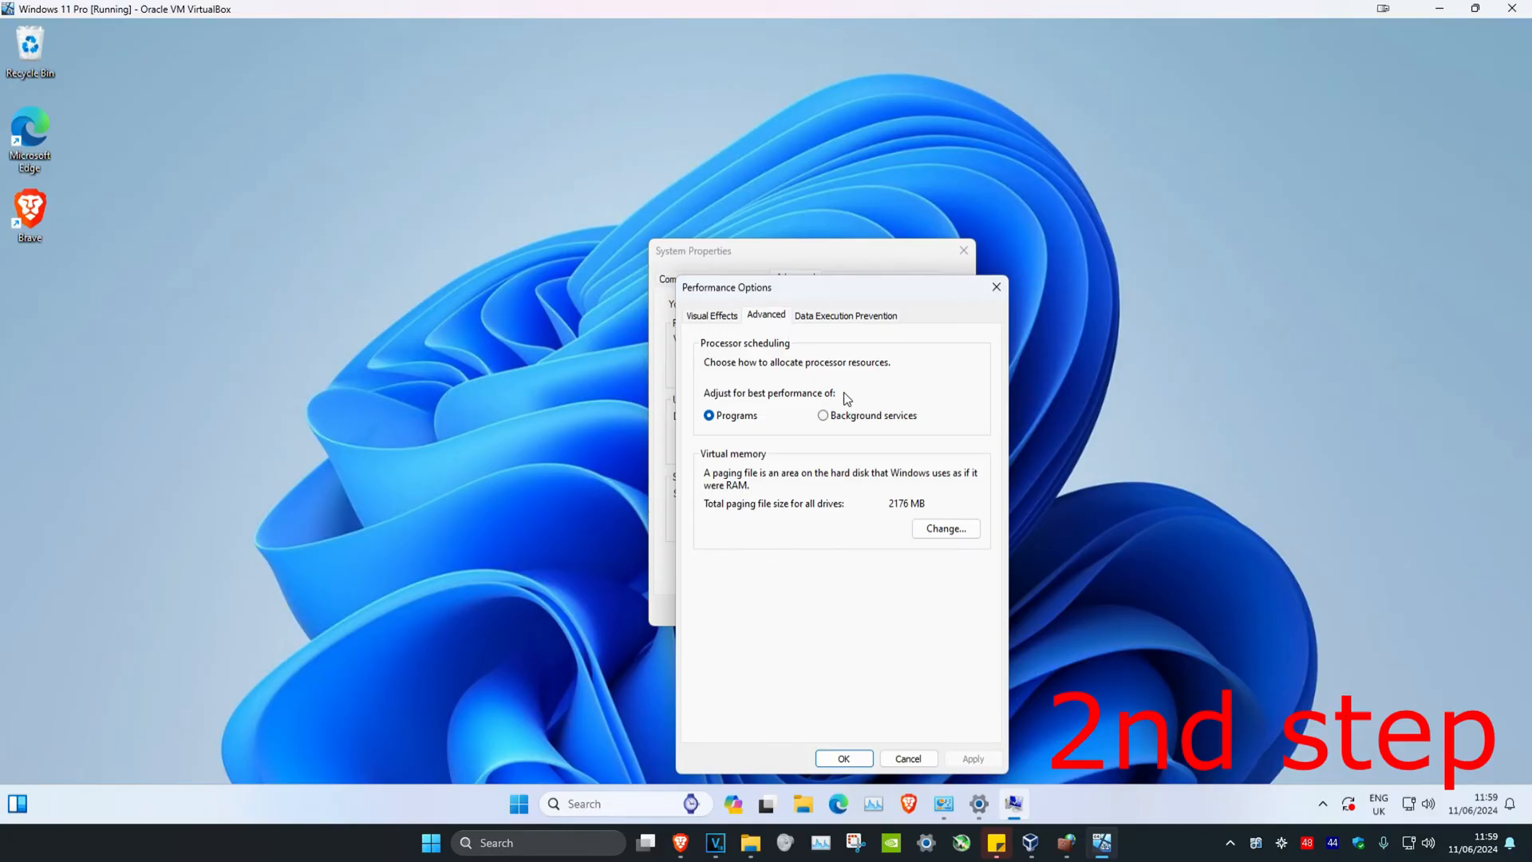
pyautogui.moveTo(947, 537)
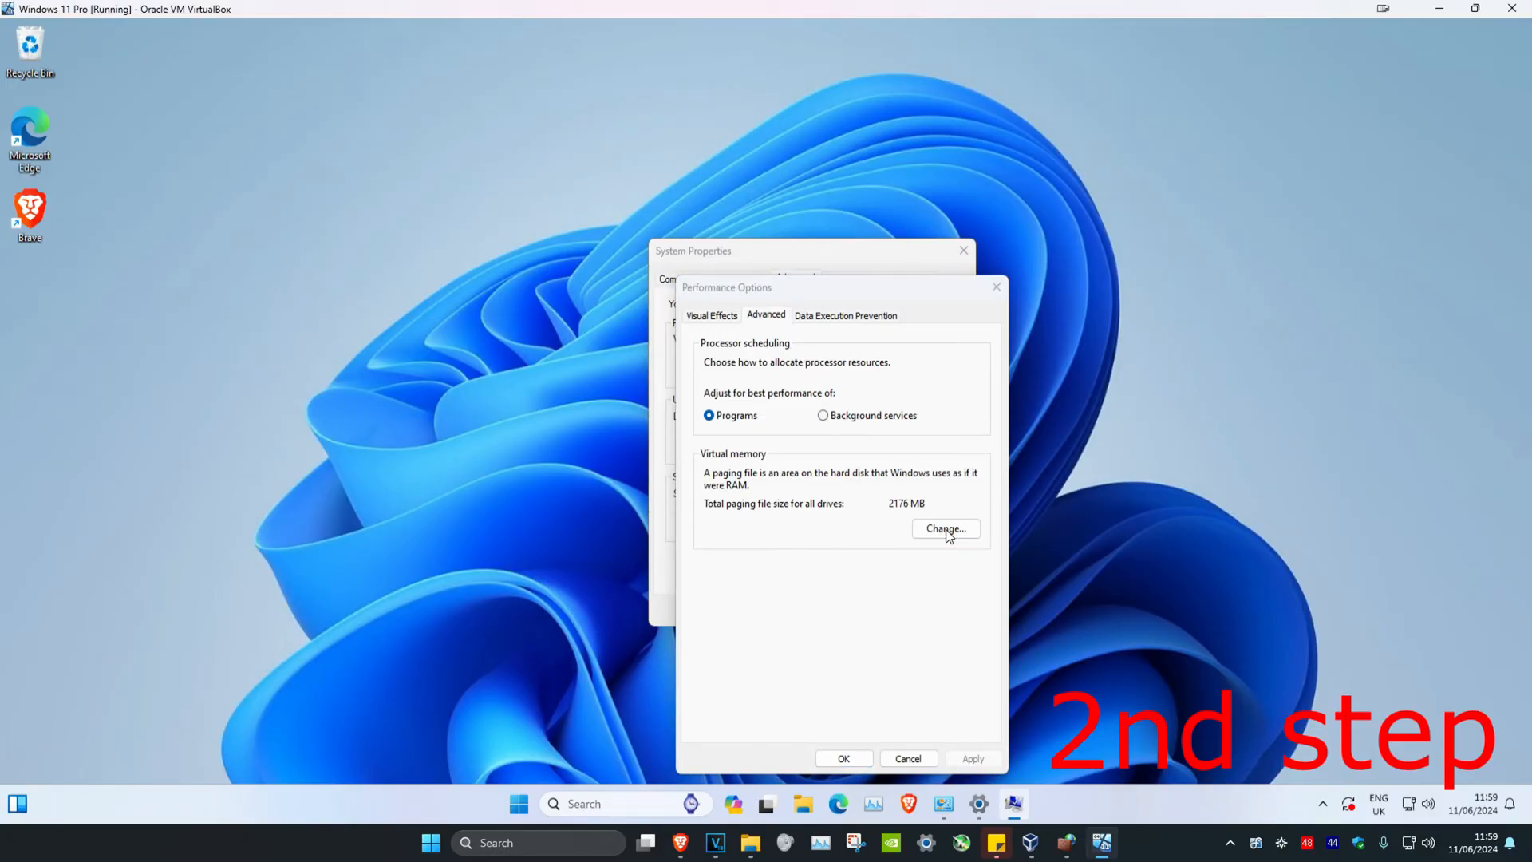
# Turn off automatic paging-file management and choose Custom size for drive C:.
pyautogui.click(943, 528)
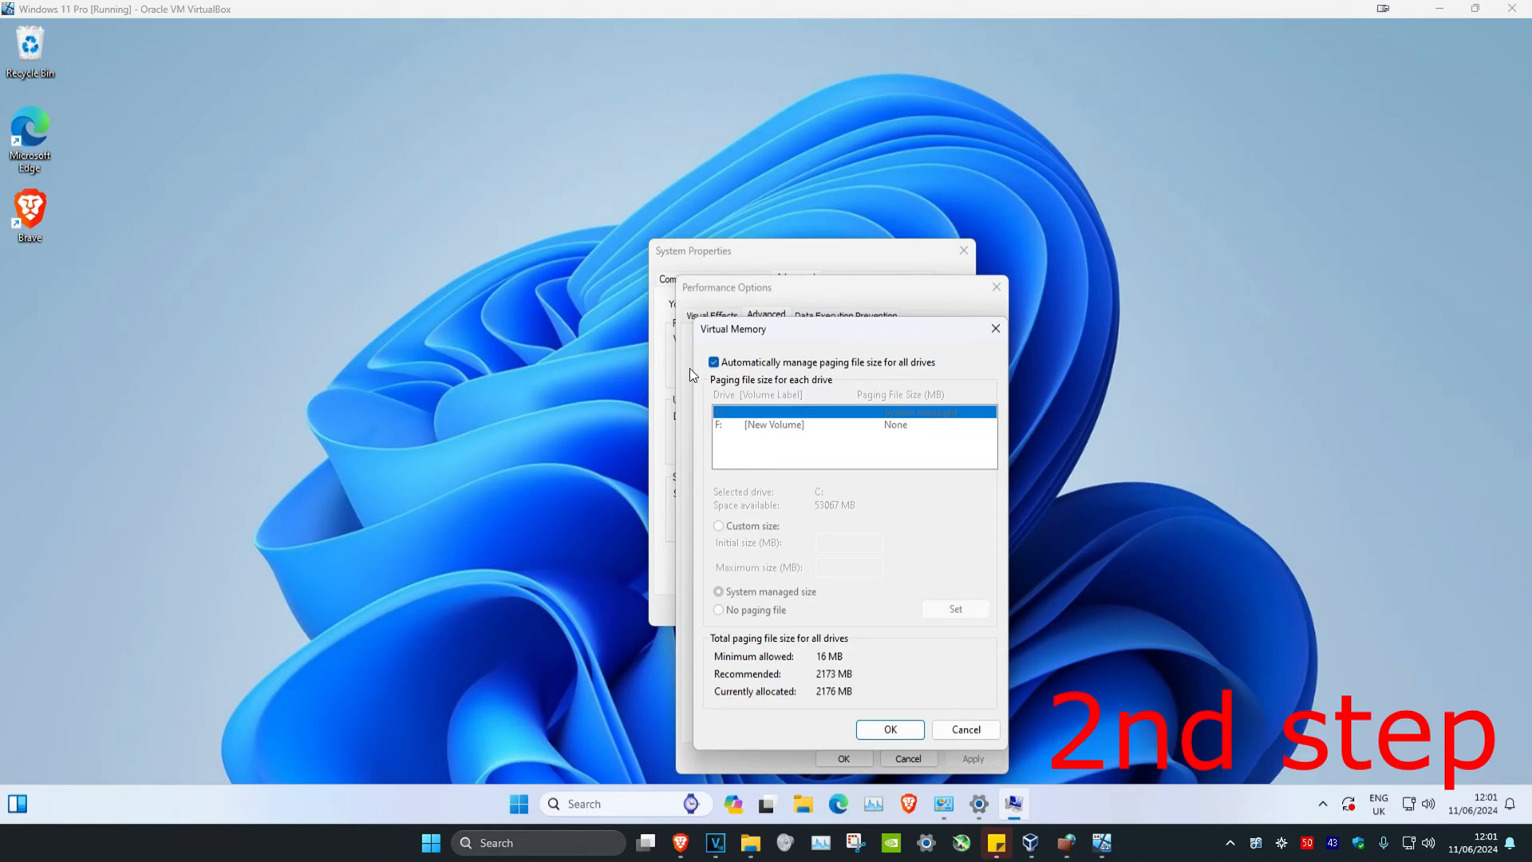
pyautogui.click(715, 362)
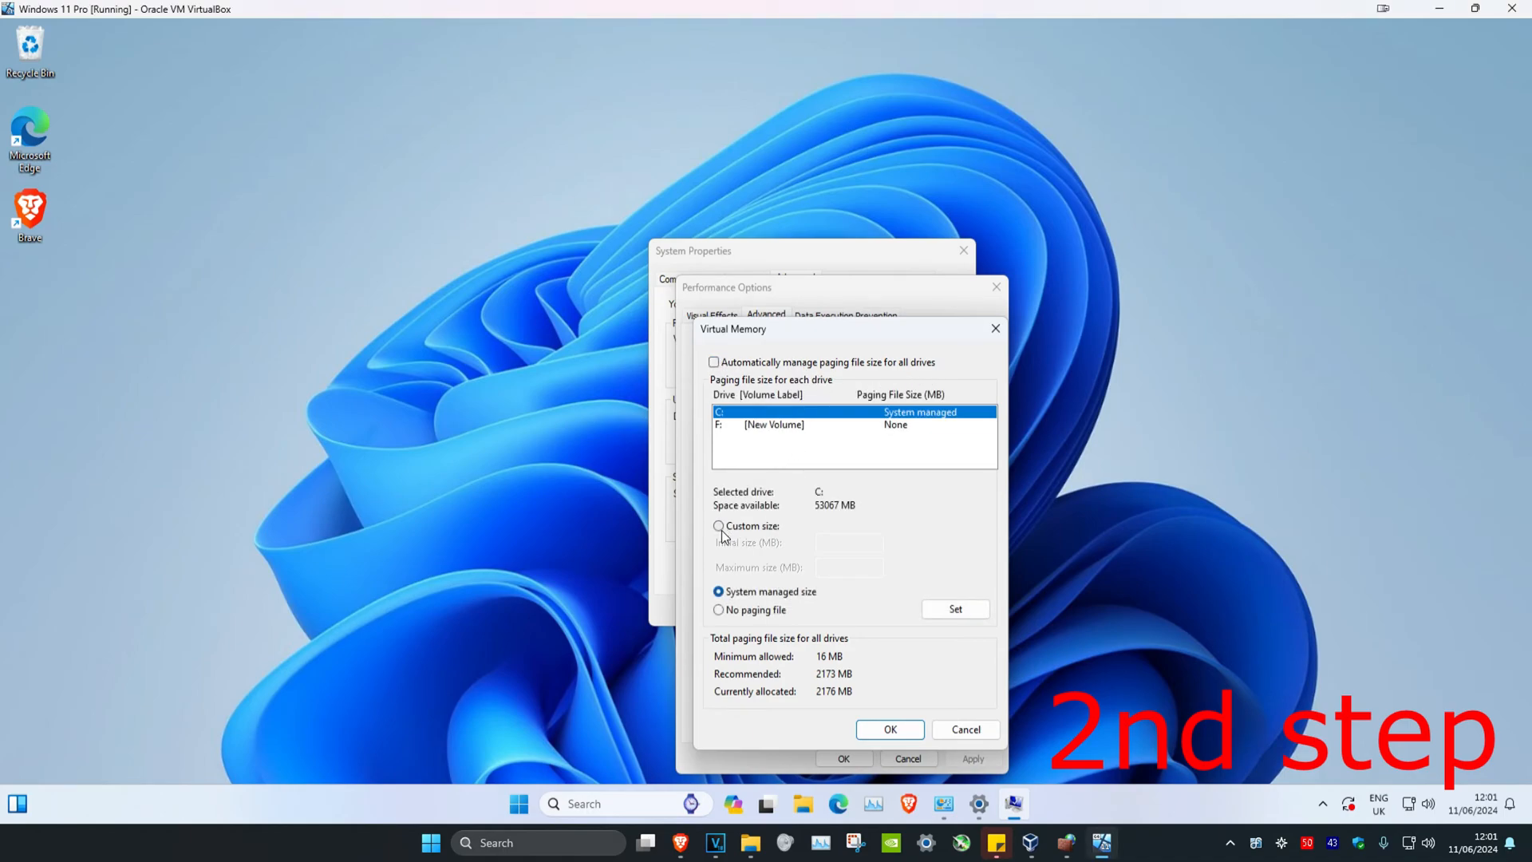
pyautogui.click(718, 526)
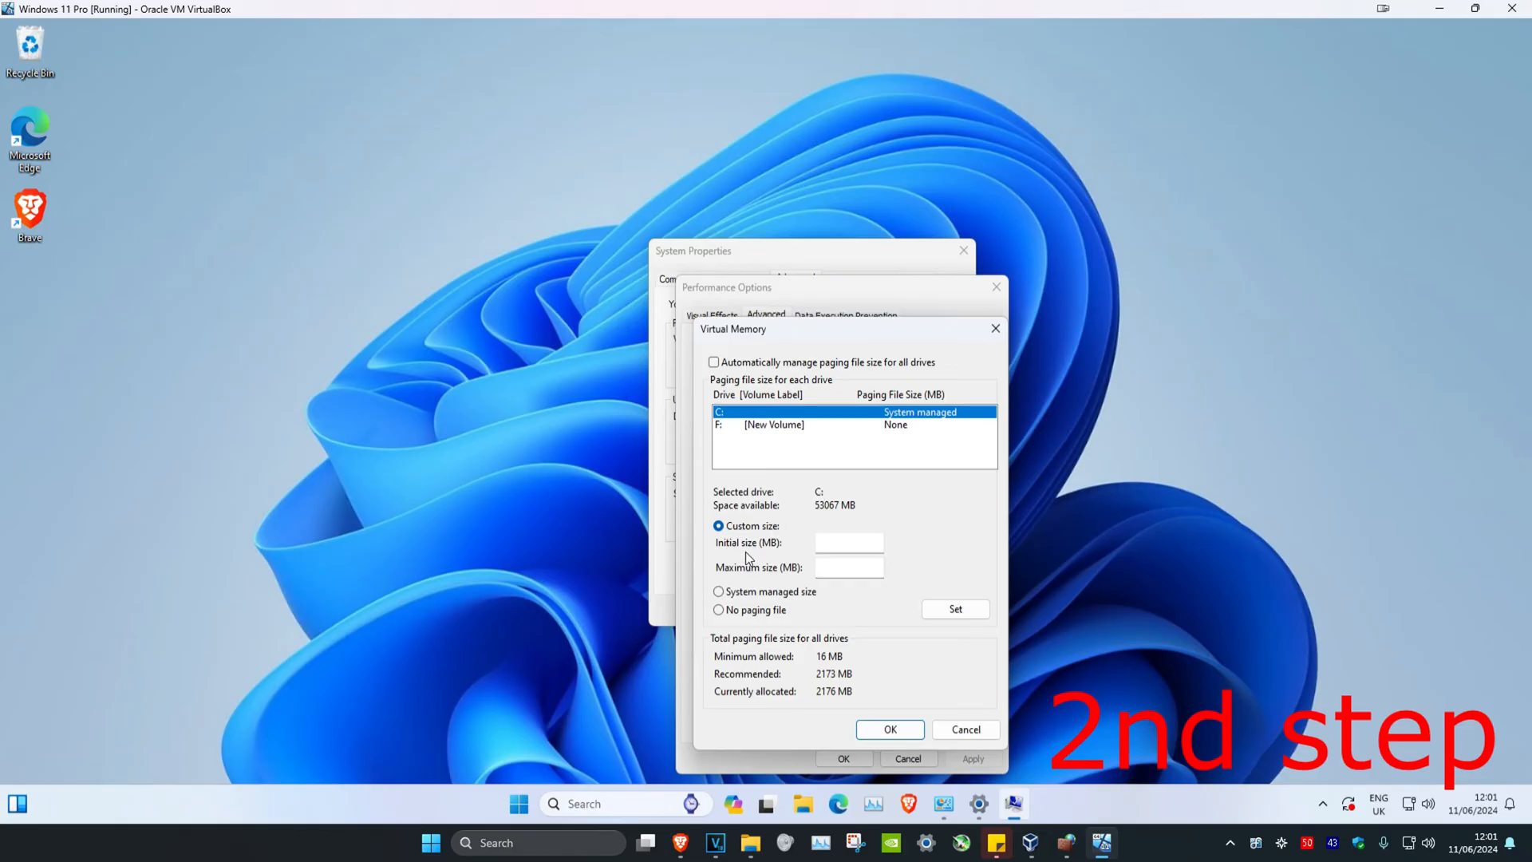
pyautogui.moveTo(759, 687)
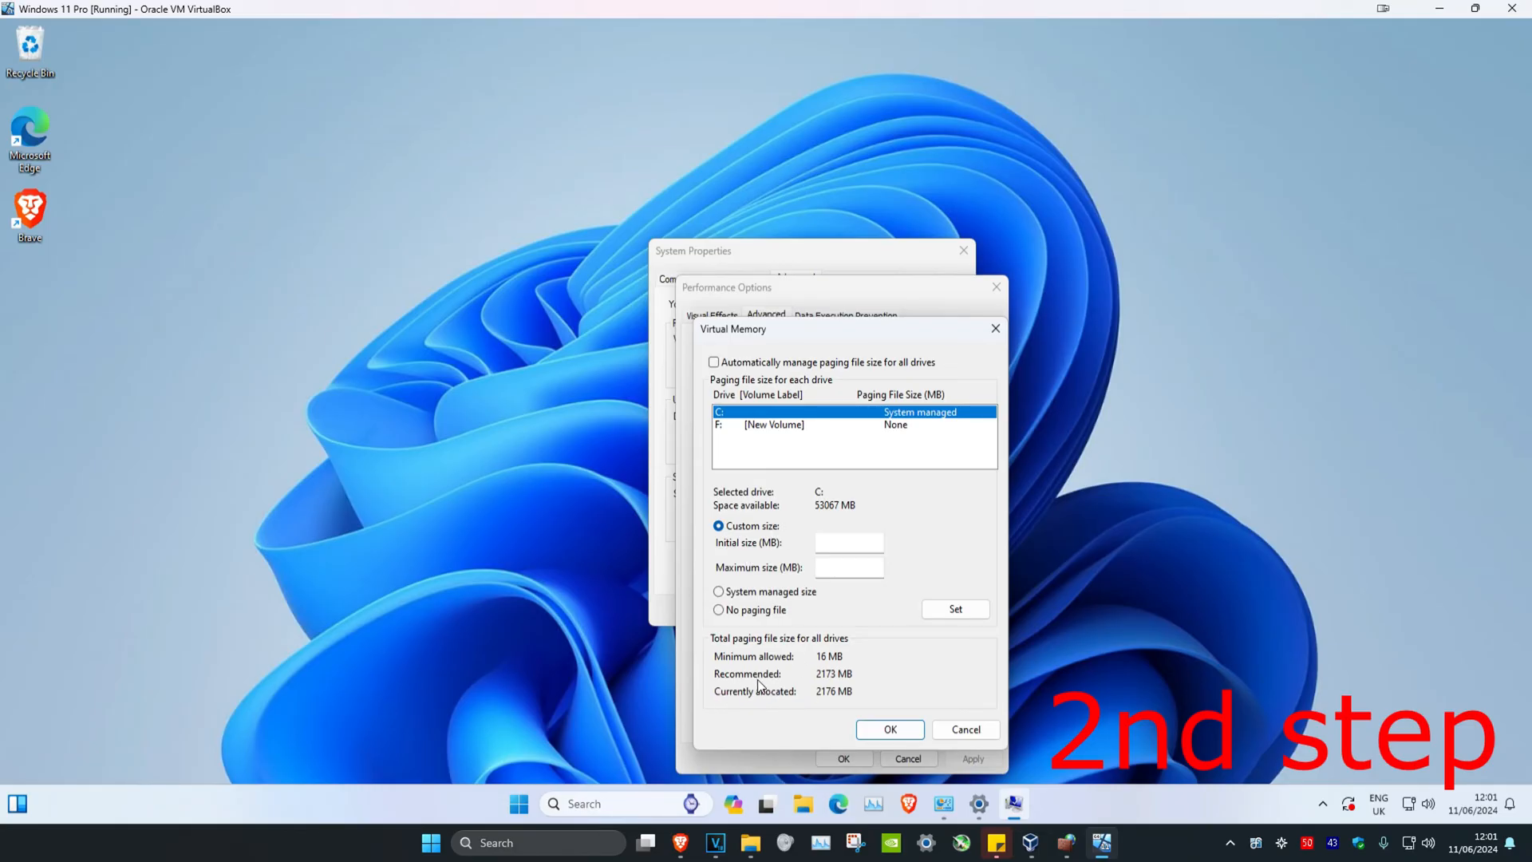
# Set drive C: paging file to 2173 MB initial and 2200 MB maximum and apply it.
pyautogui.write('21')
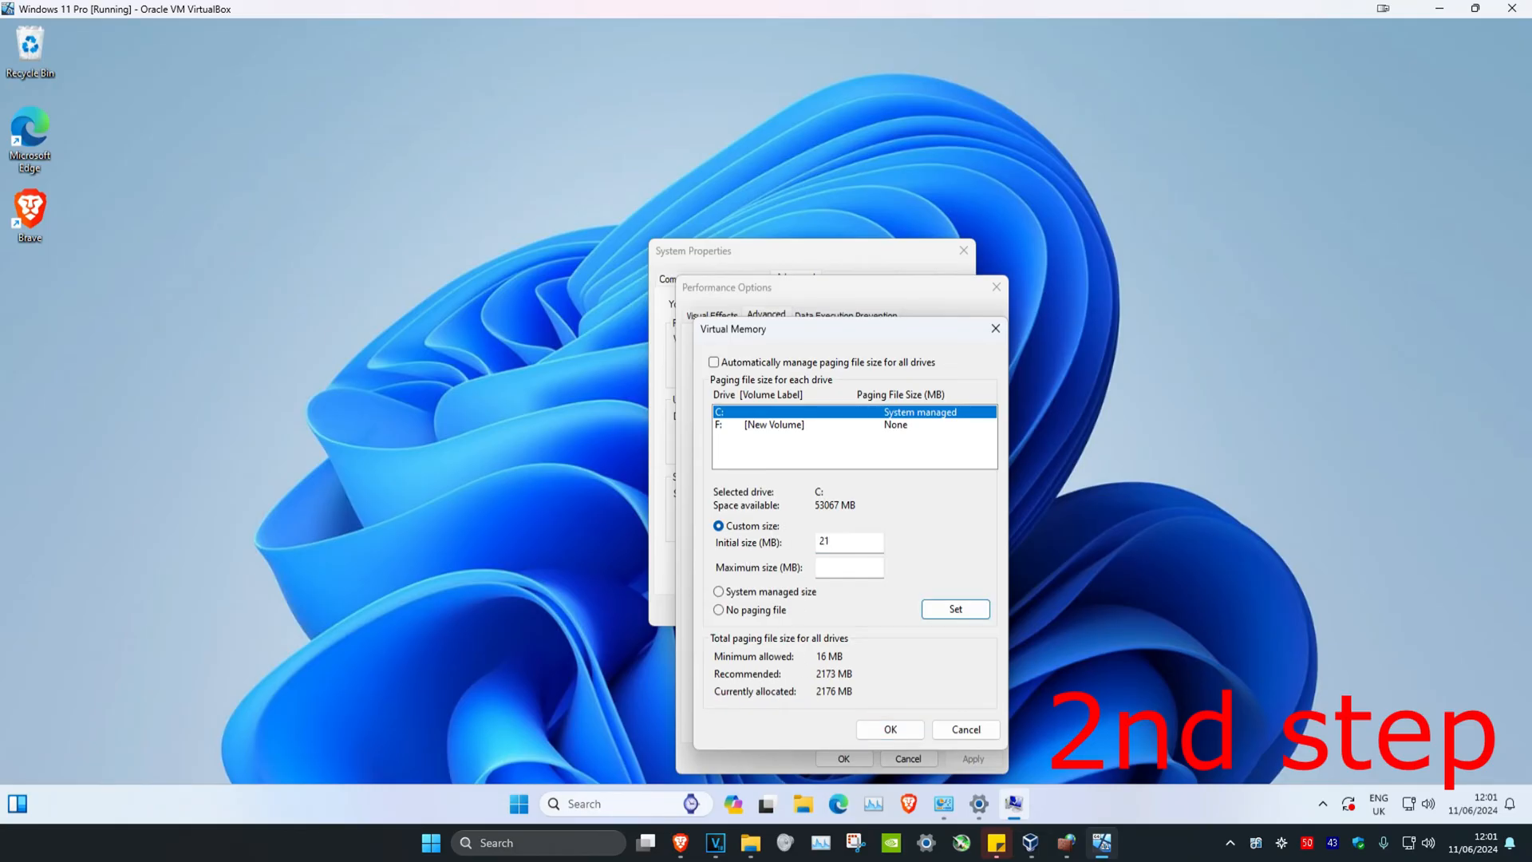
pyautogui.write('2173')
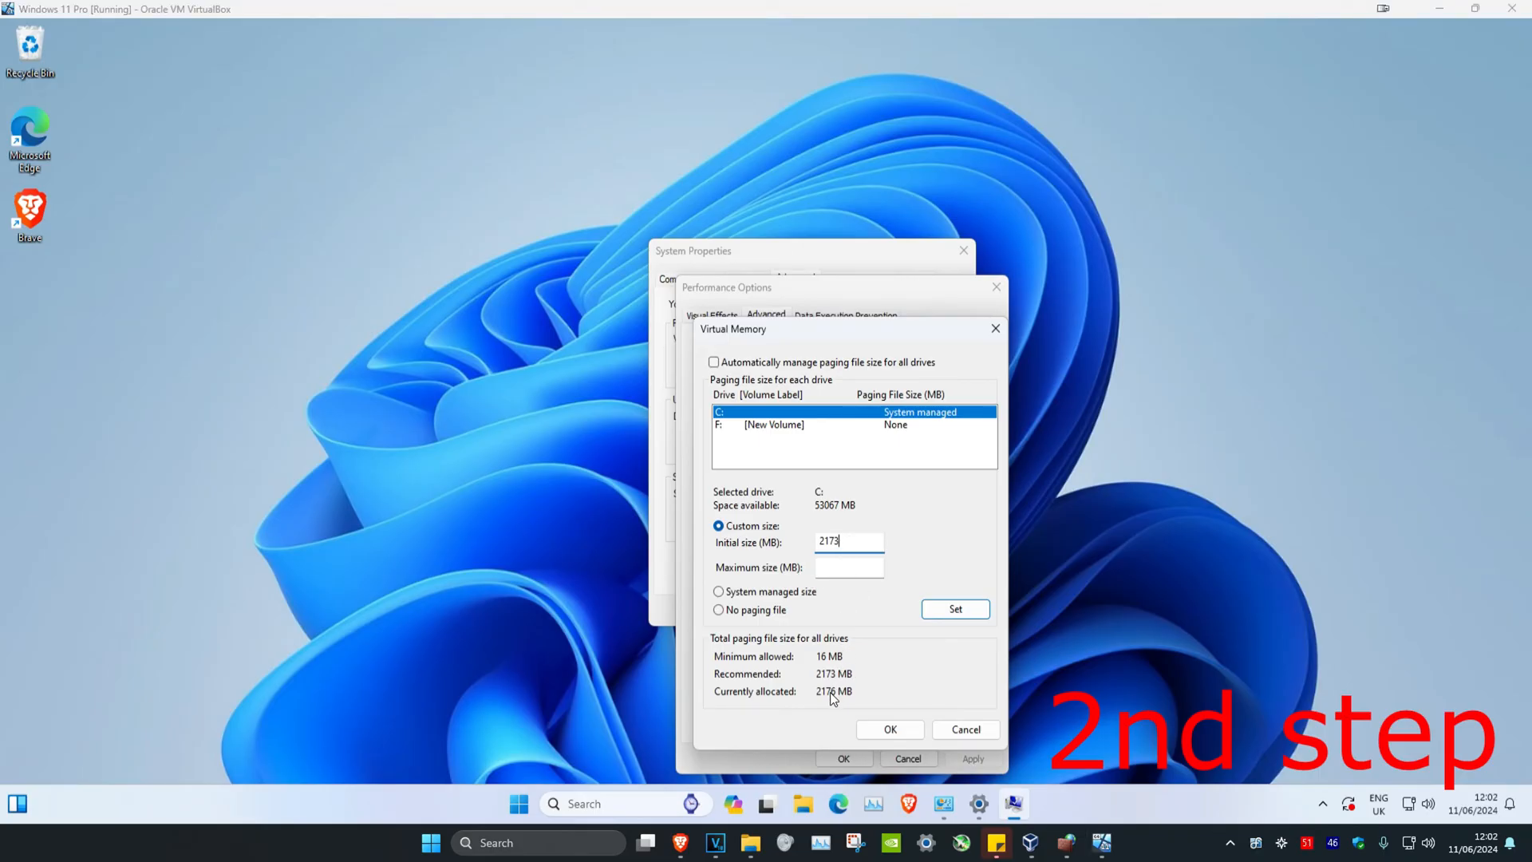
pyautogui.click(847, 566)
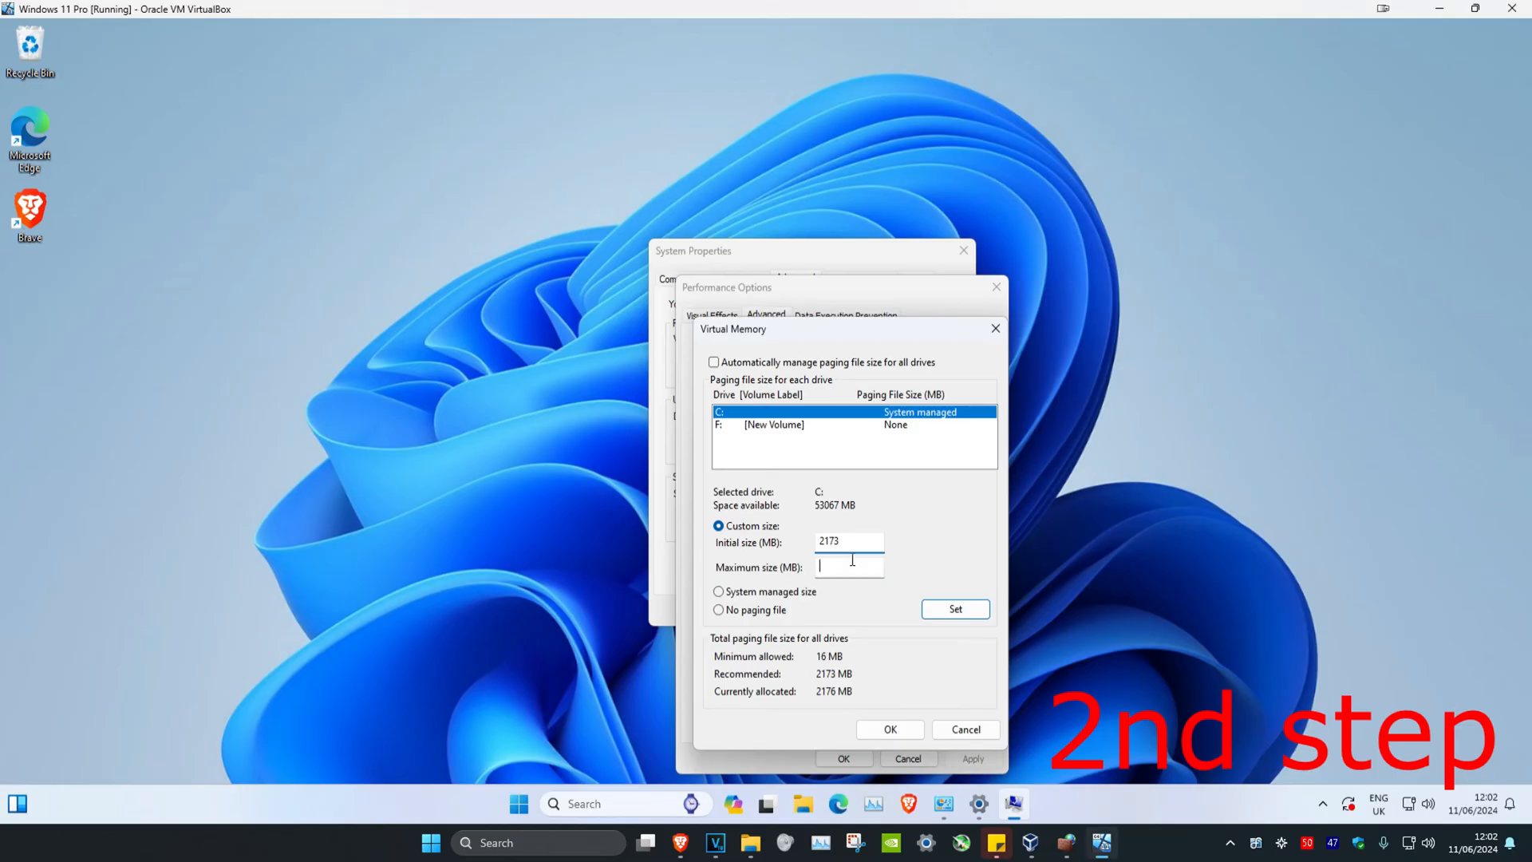
pyautogui.write('2')
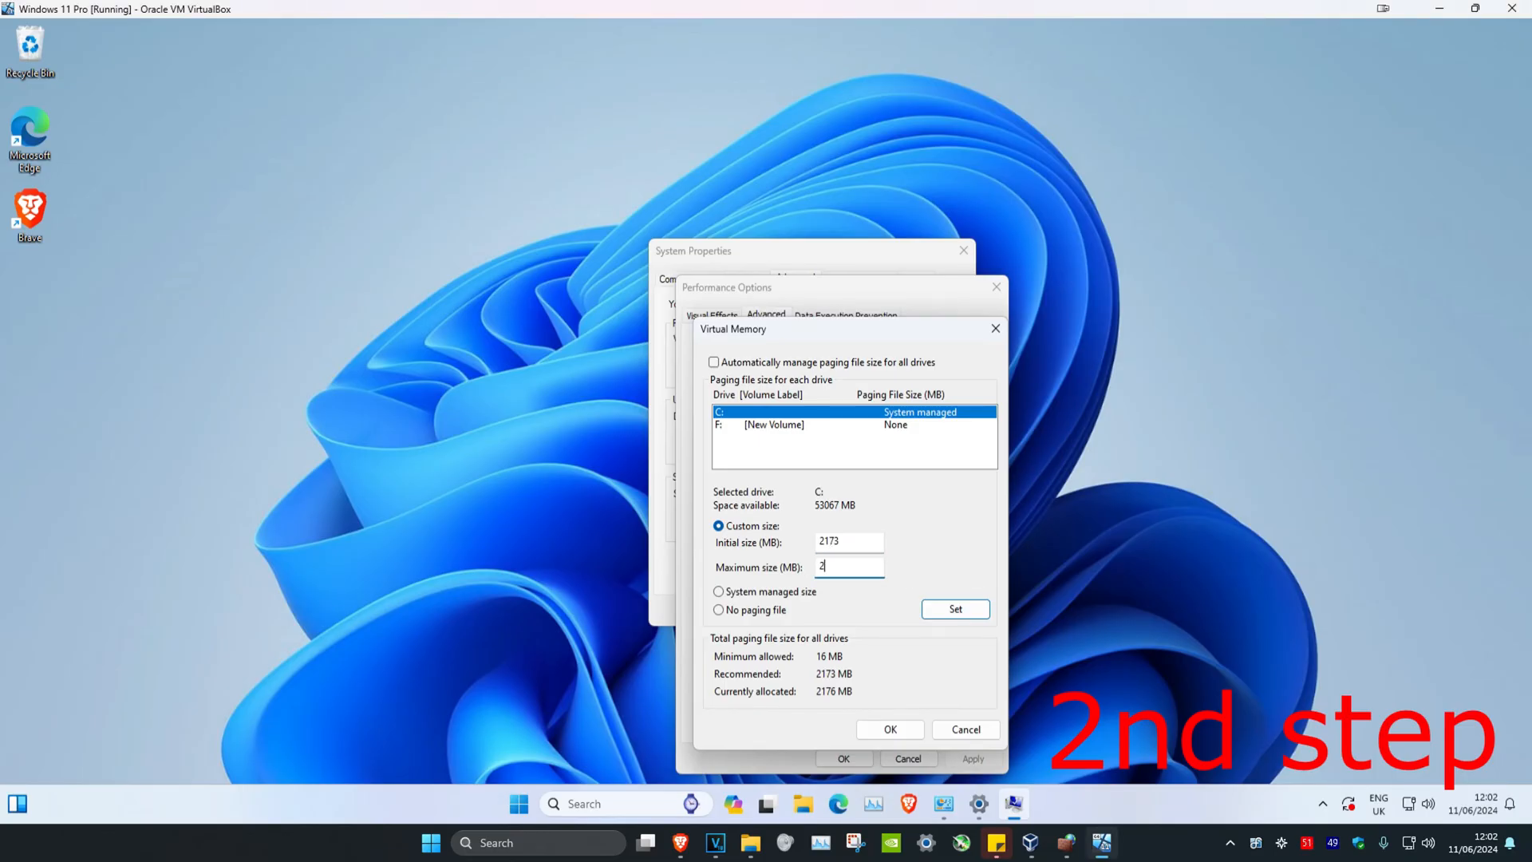
pyautogui.write('200')
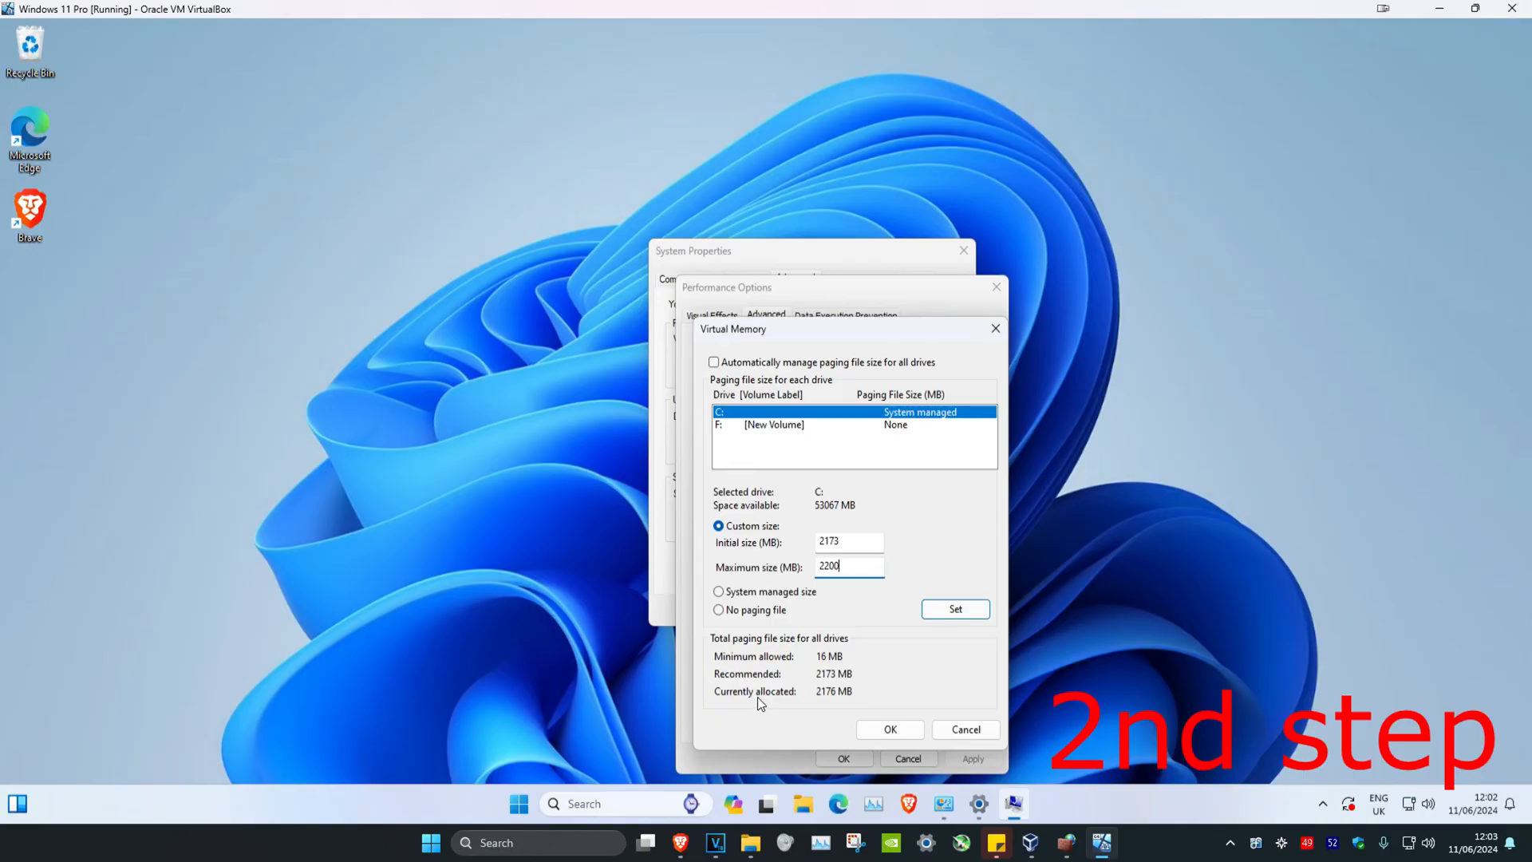
pyautogui.click(955, 608)
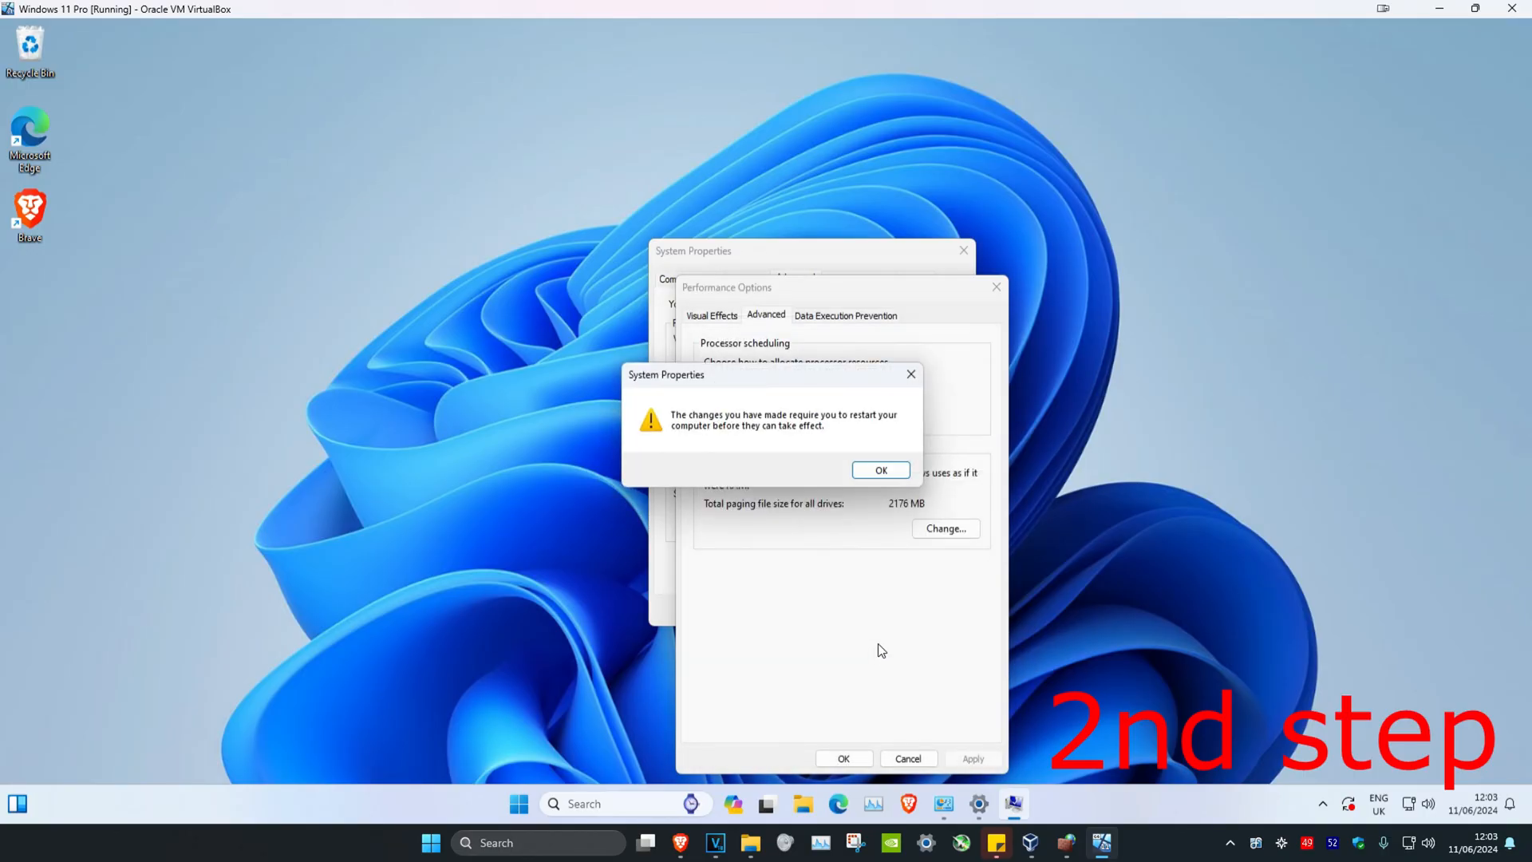